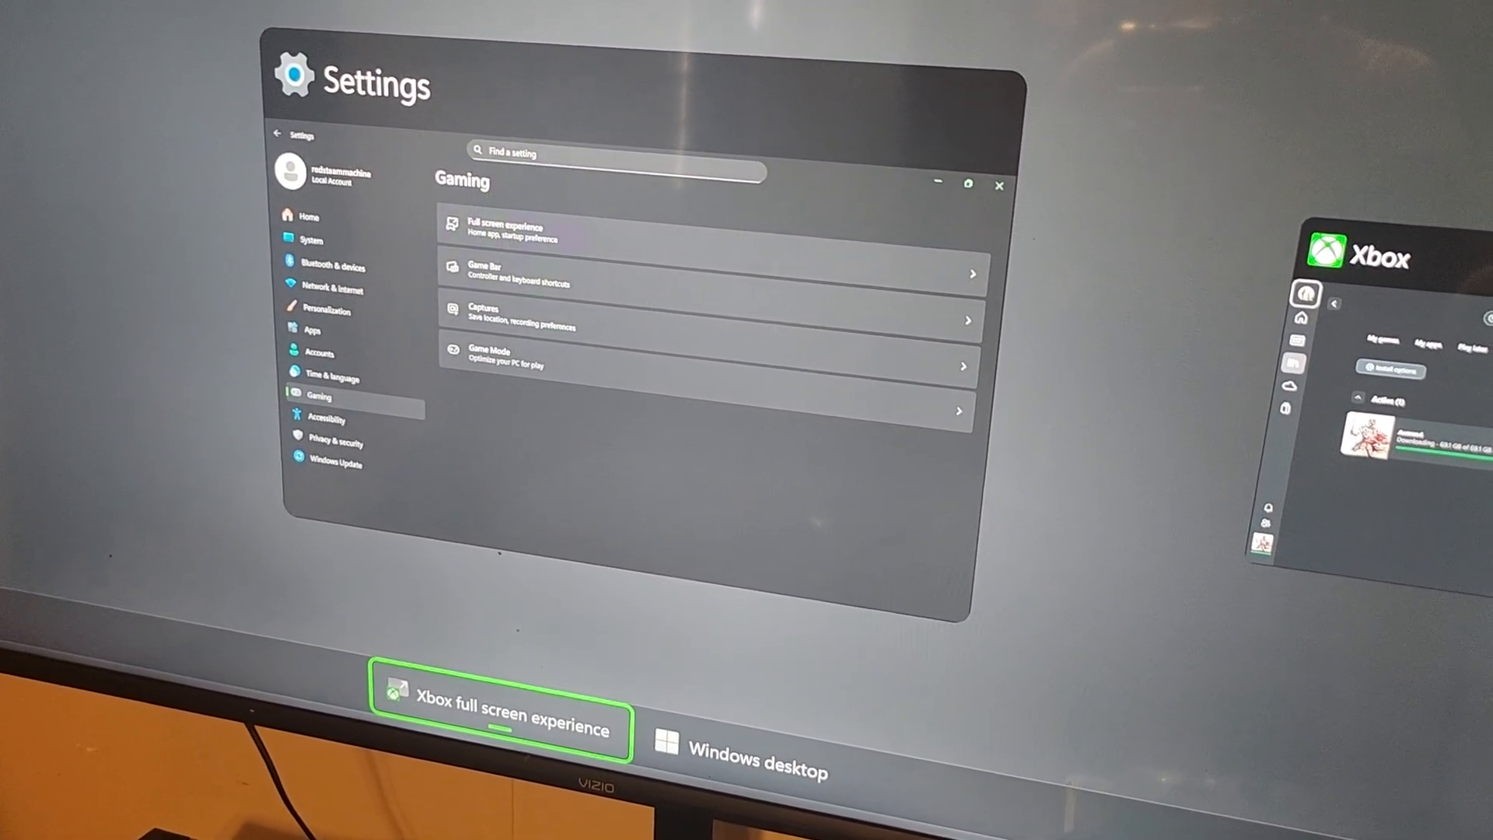
# Step: Bring the Settings window forward and go to the System page
pyautogui.click(758, 757)
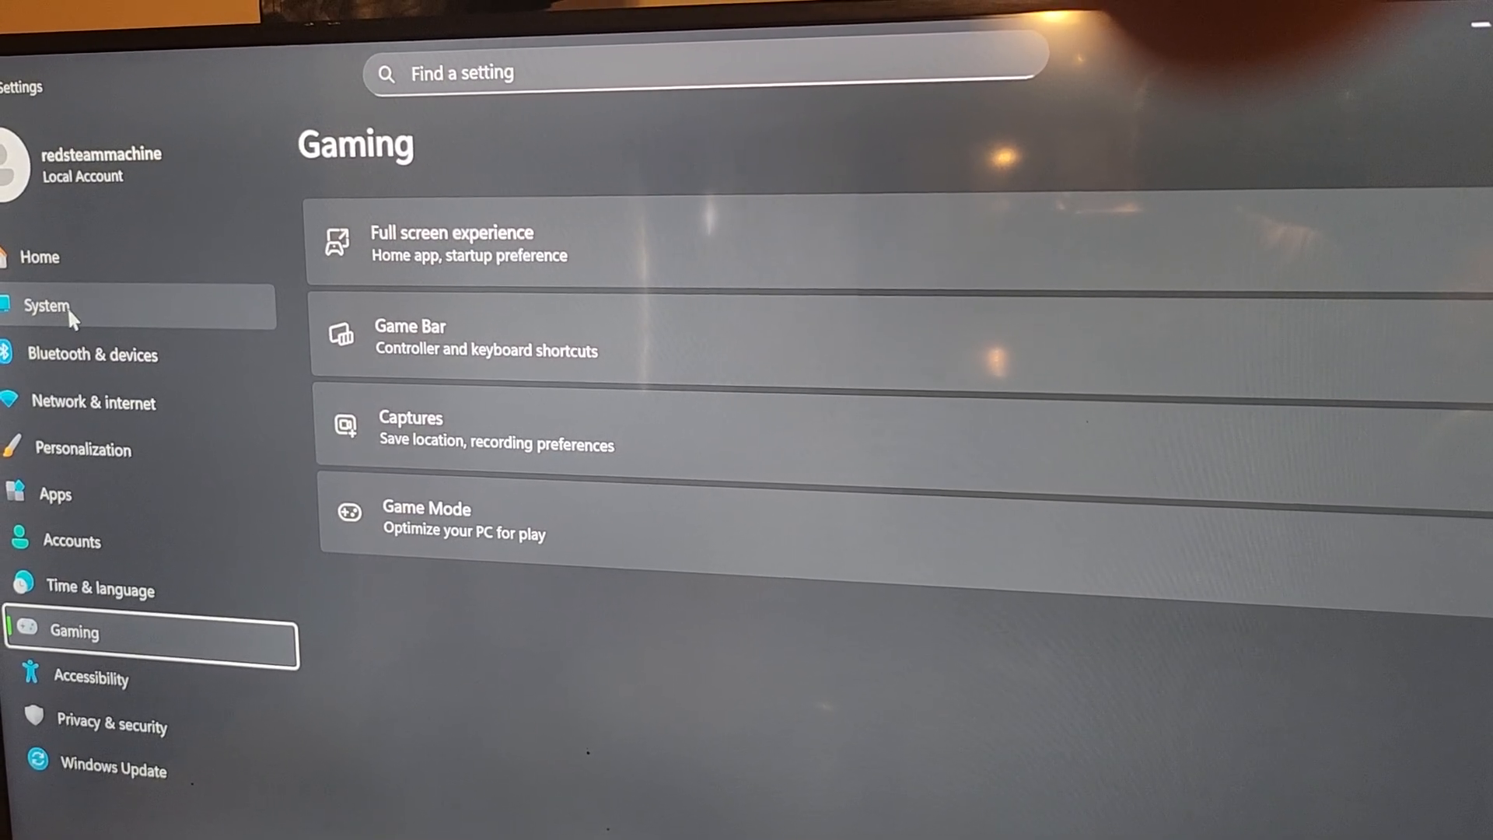
pyautogui.click(45, 306)
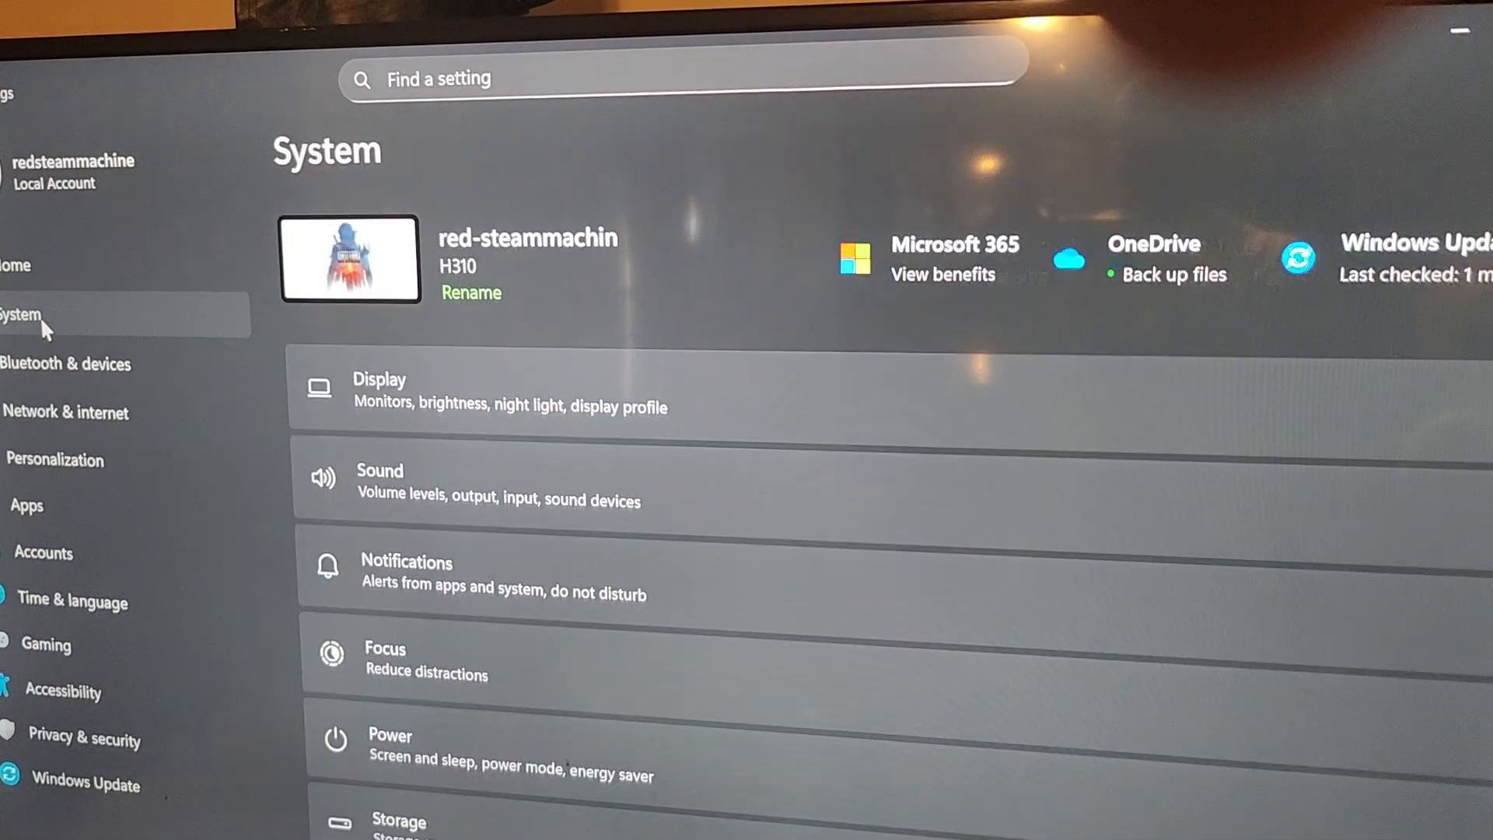
# Step: Go to Display, reach Display resolution and bring up the Xbox quick settings panel
pyautogui.click(378, 391)
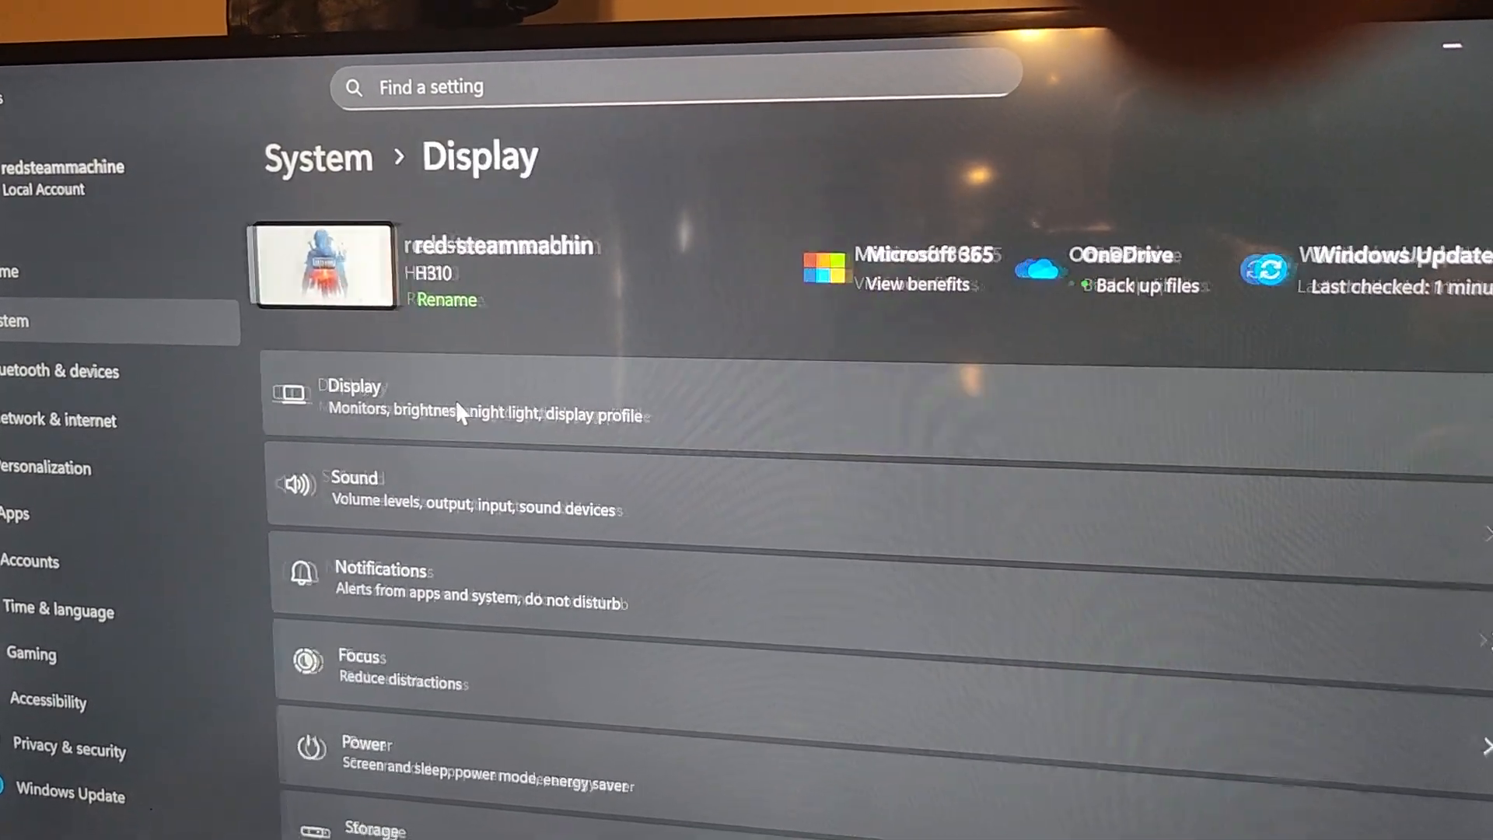
pyautogui.scroll(-3)
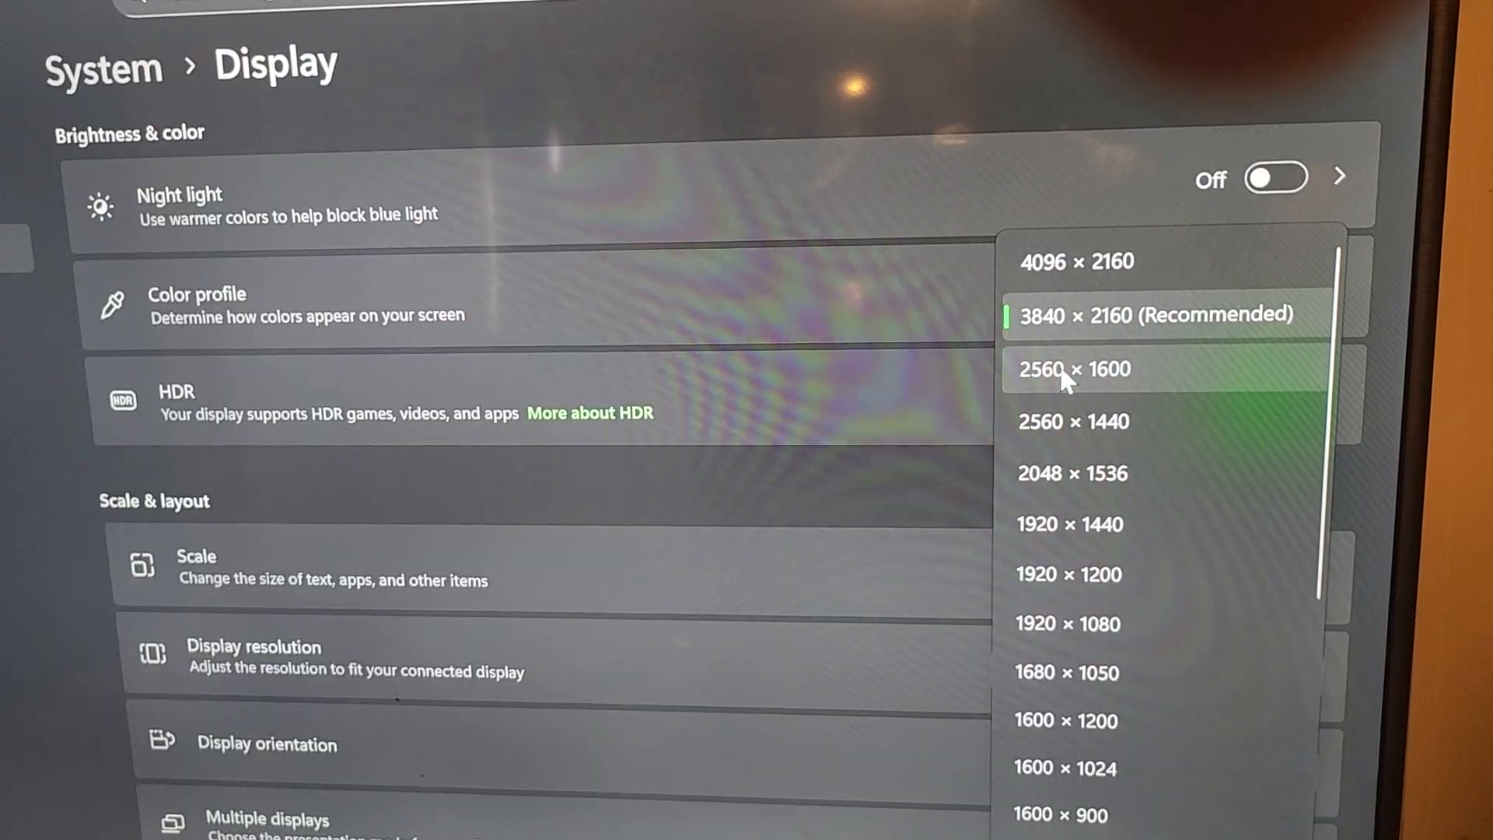
pyautogui.click(1075, 371)
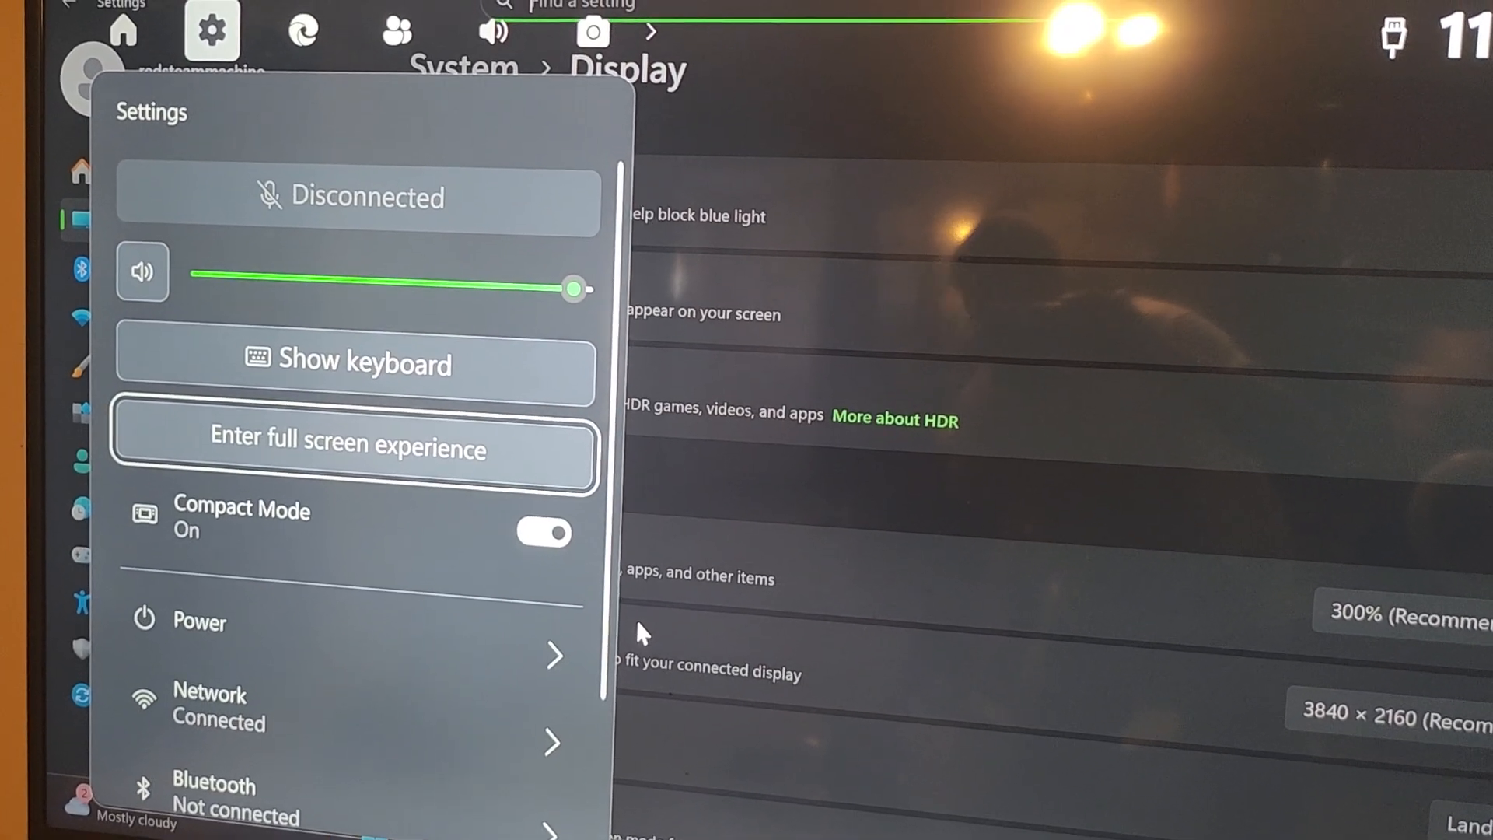
# Step: Launch Enter full screen experience and answer the Restart for better performance prompt
pyautogui.click(350, 448)
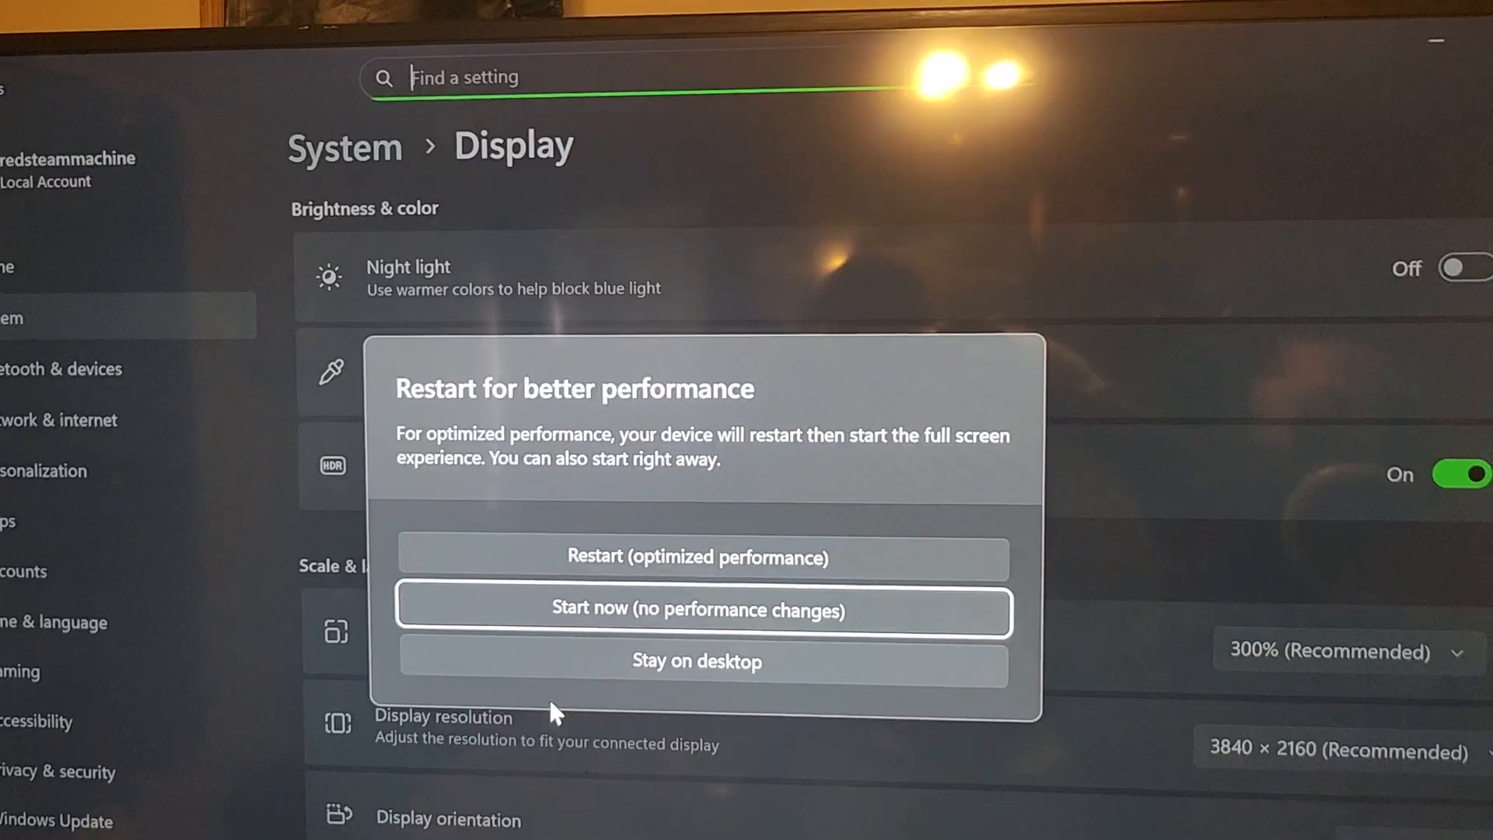
pyautogui.click(697, 610)
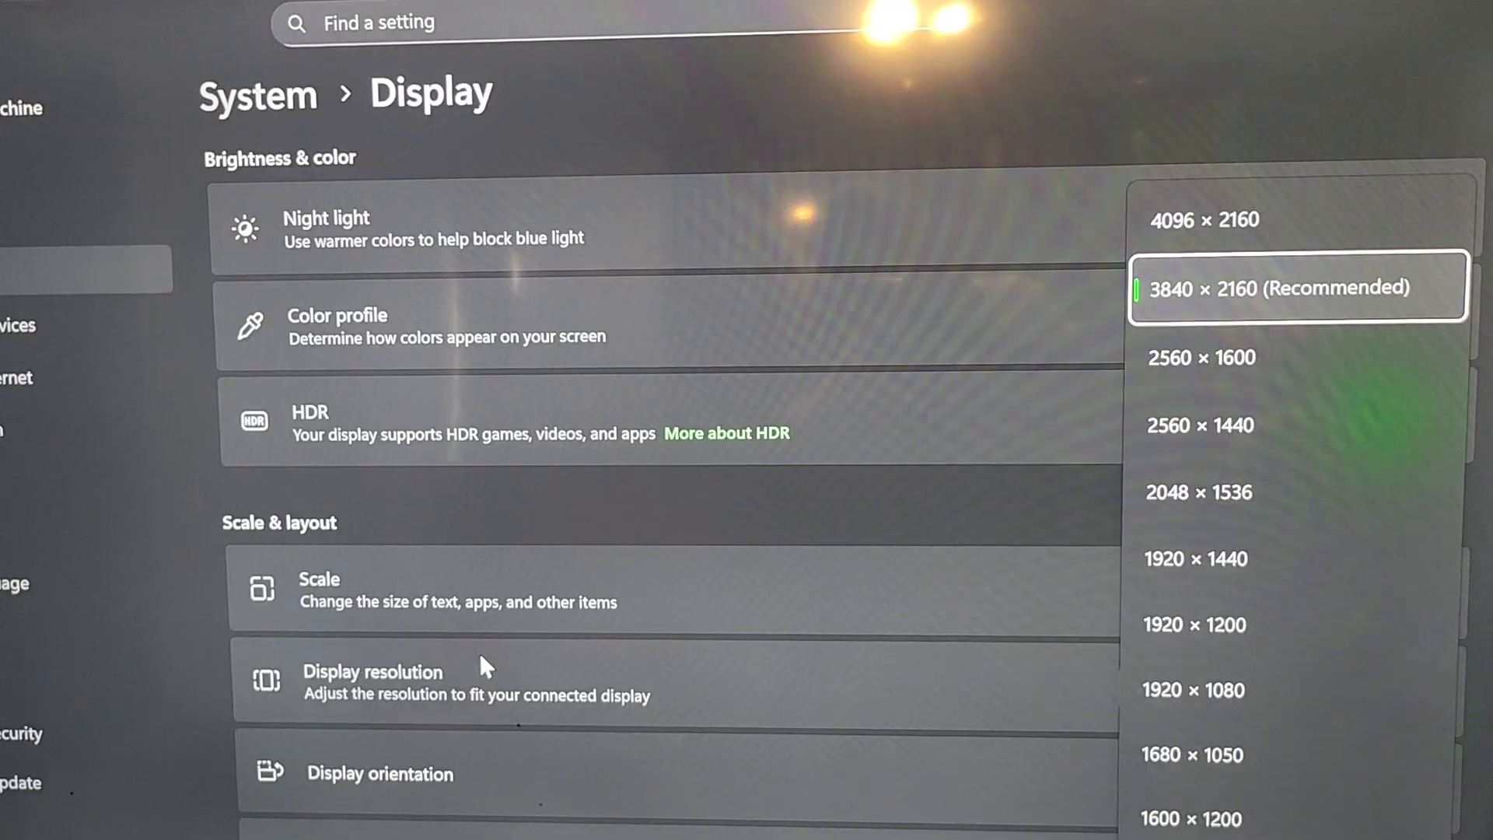
# Step: Switch resolution to 2560 × 1600, then revert to 3840 × 2160
pyautogui.click(1197, 358)
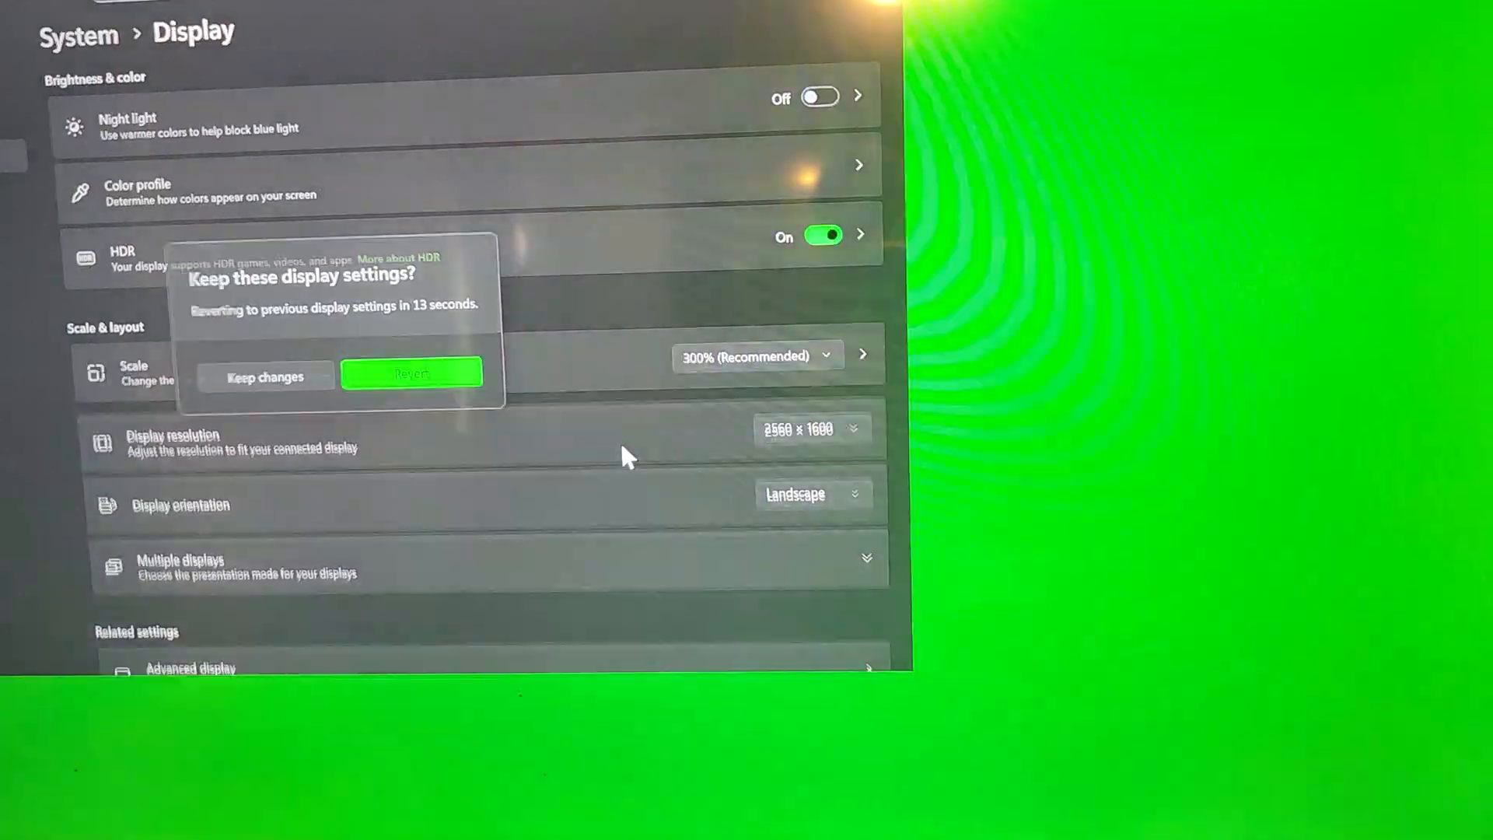
pyautogui.click(266, 376)
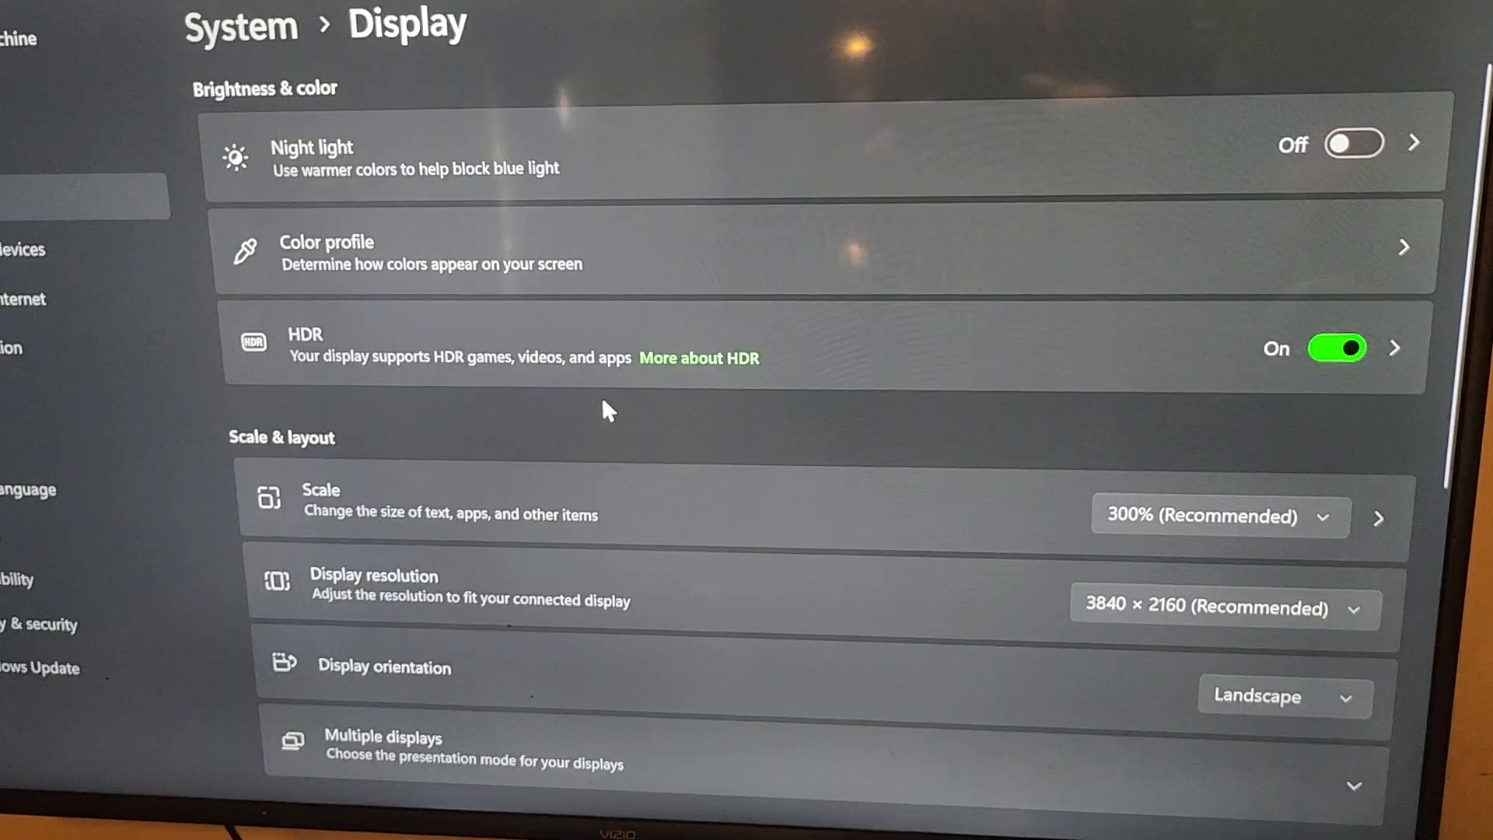